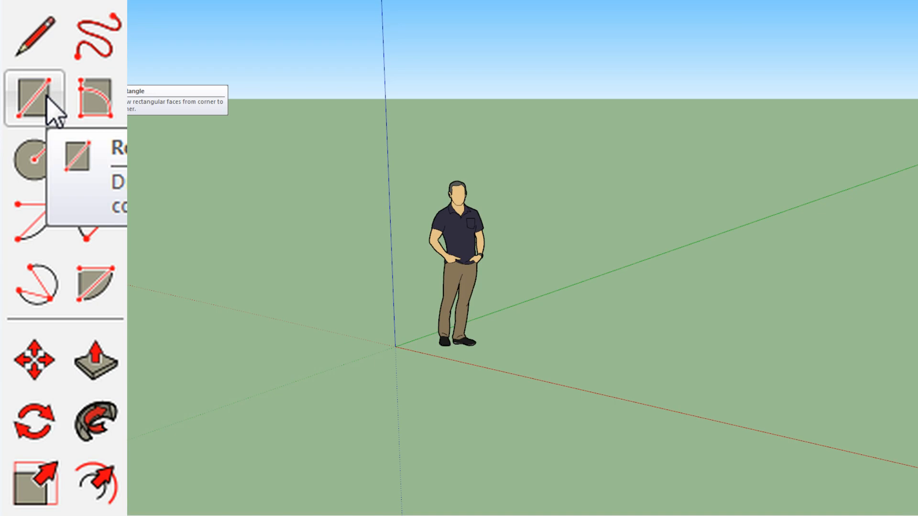
mouse_move(198, 217)
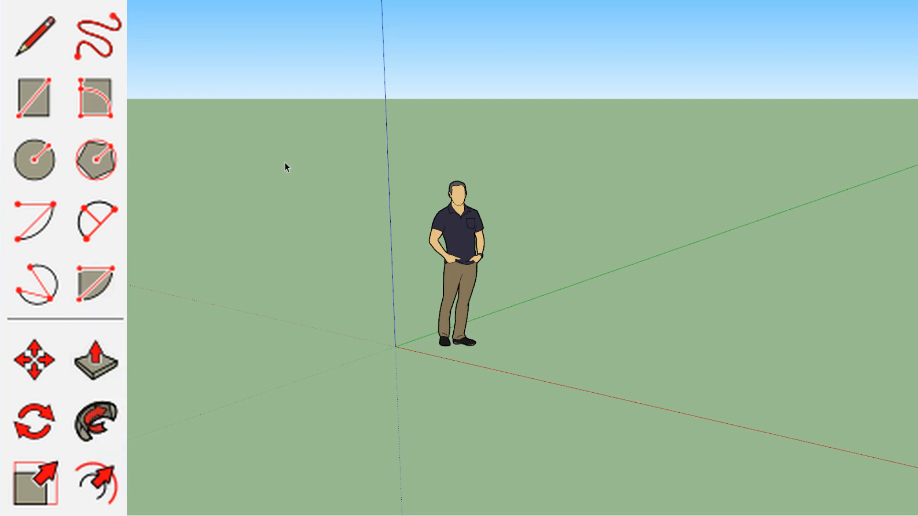
mouse_move(443, 252)
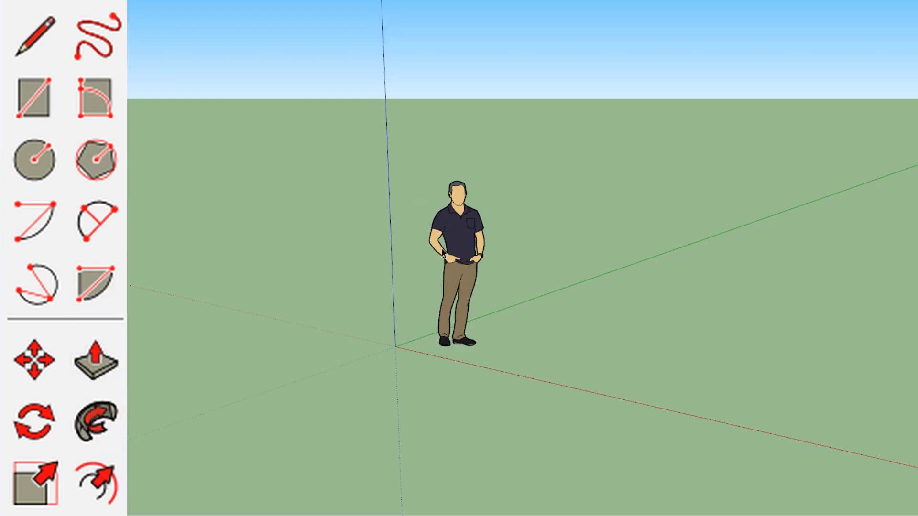
- Delete the scale figure and draw a flat ground rectangle starting at the axes origin
left_click(460, 257)
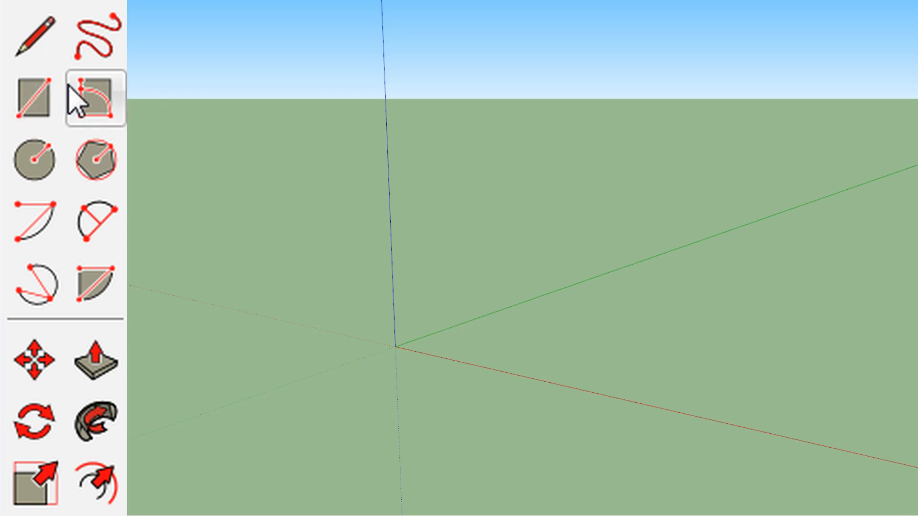
left_click(36, 99)
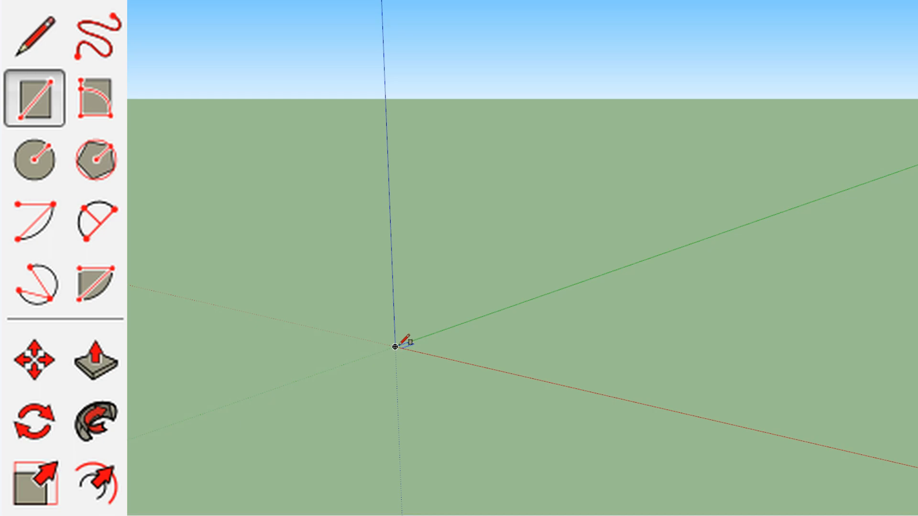
left_click_drag(396, 349, 770, 300)
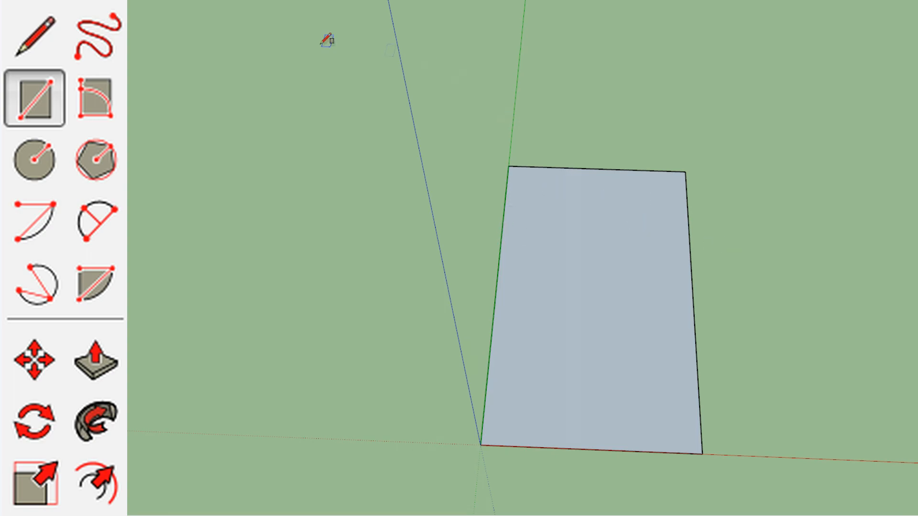
mouse_move(508, 165)
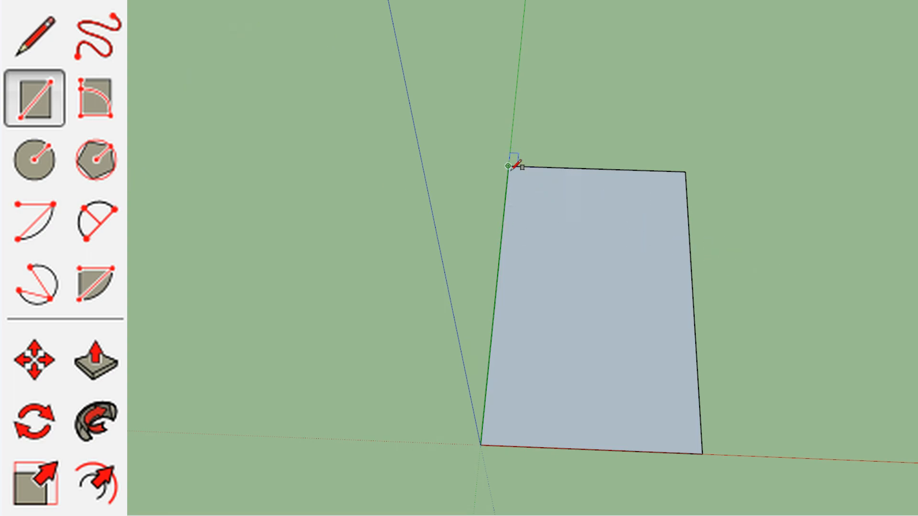
mouse_move(138, 159)
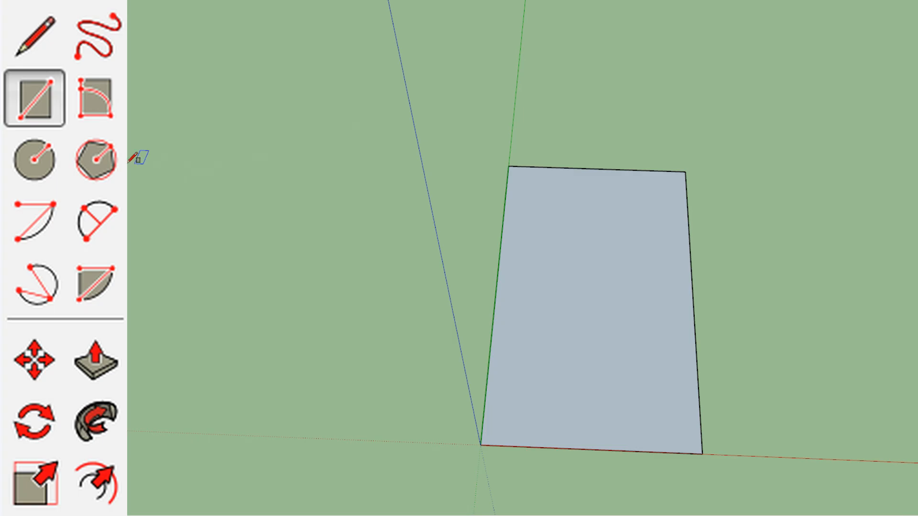
left_click(96, 359)
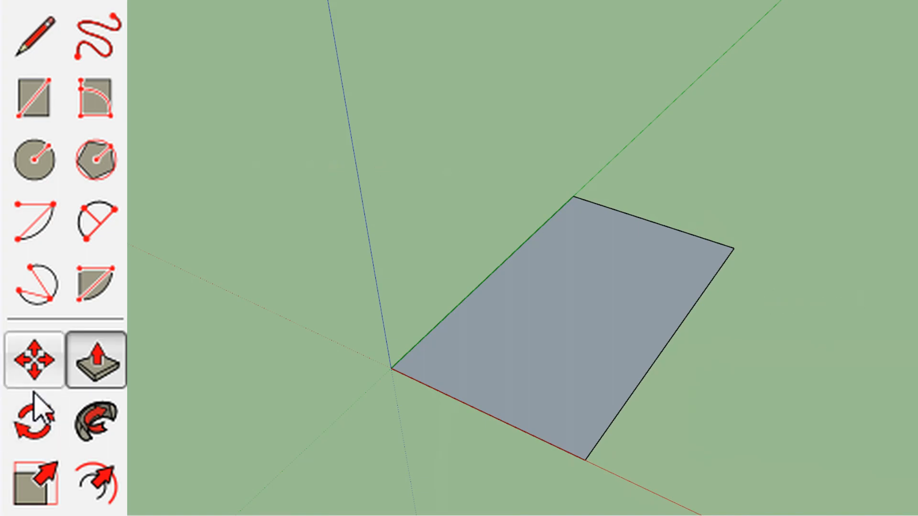
- Pull the rectangle up into a slab and settle it at book thickness
left_click(571, 307)
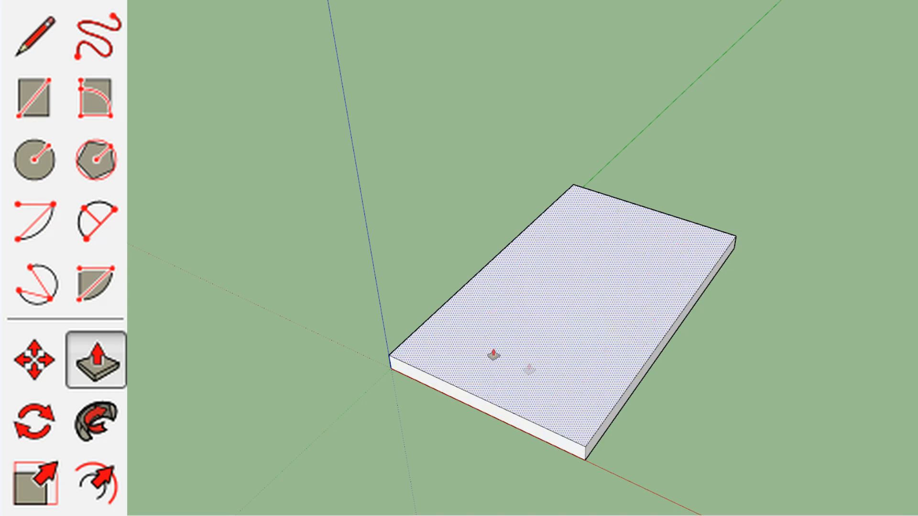
mouse_move(577, 328)
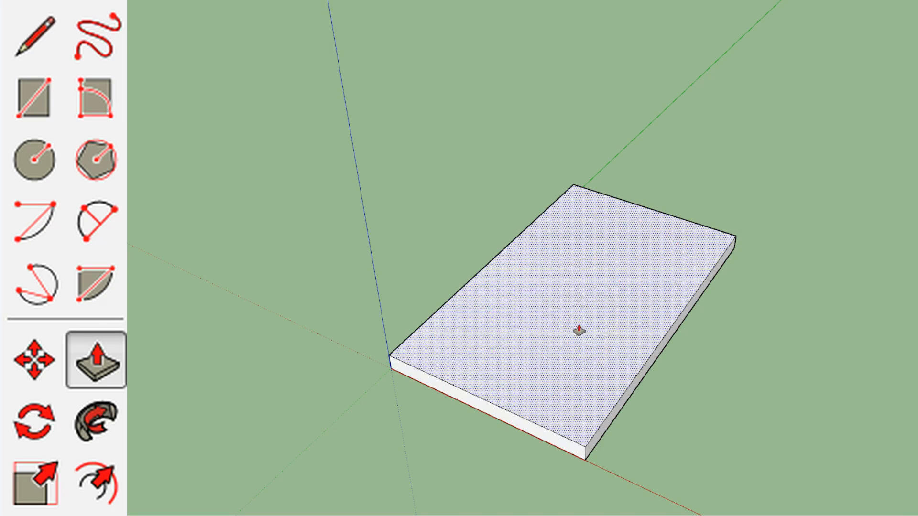
left_click_drag(576, 326, 612, 217)
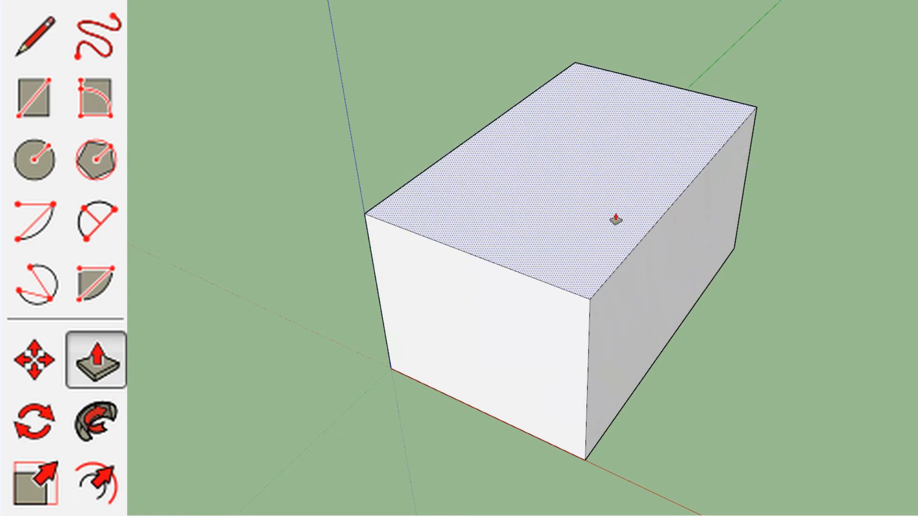
left_click_drag(615, 217, 609, 310)
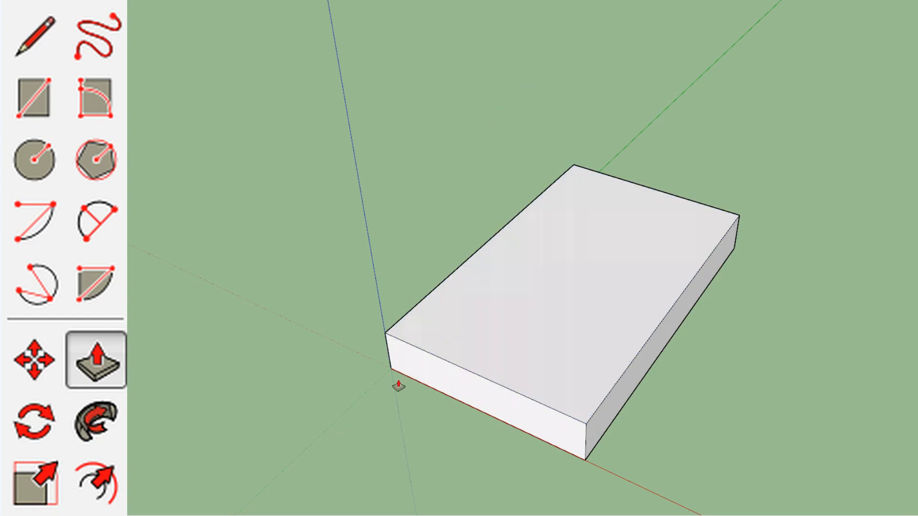
left_click(33, 97)
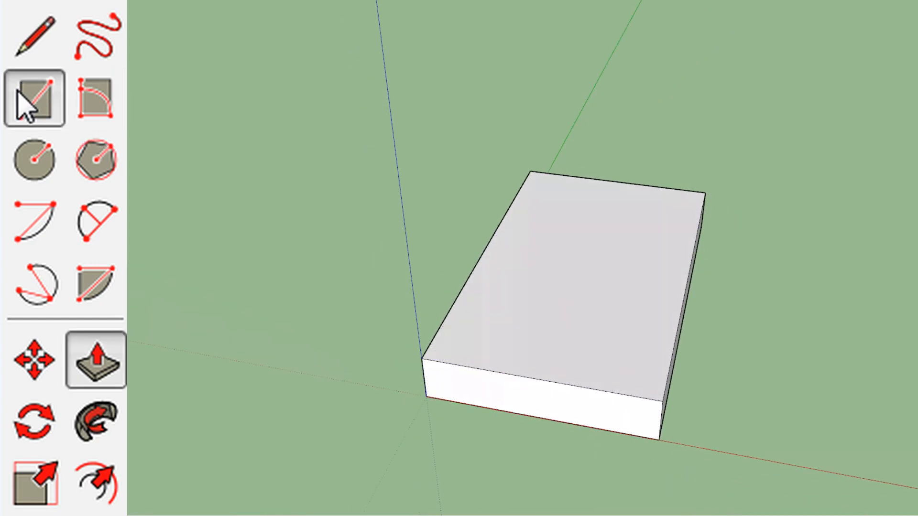
left_click(34, 97)
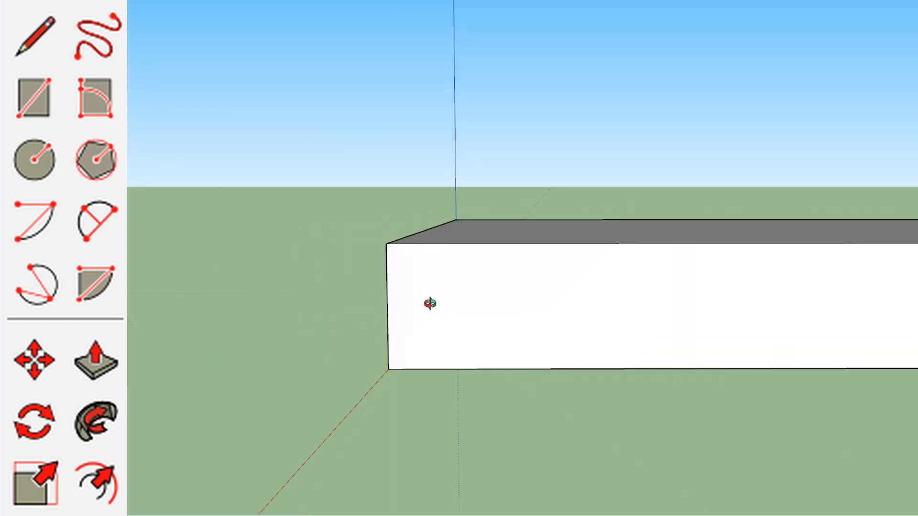
left_click_drag(427, 304, 838, 346)
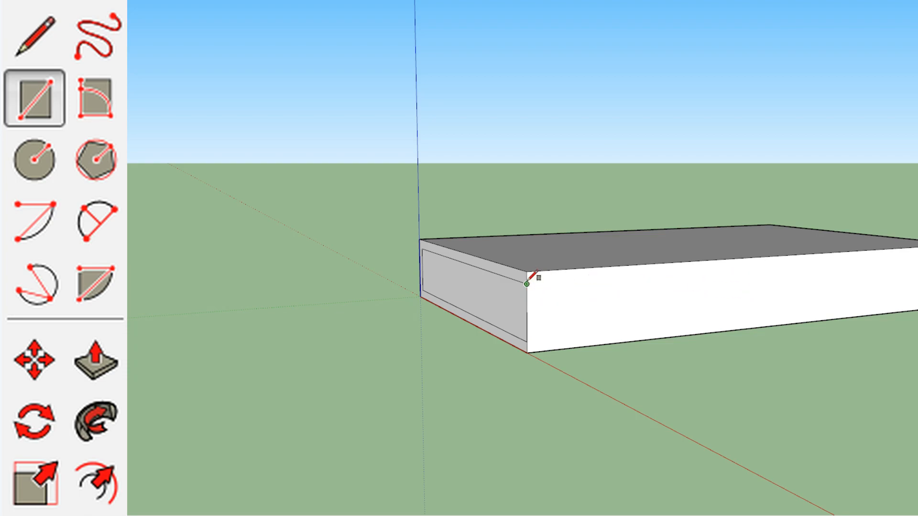
mouse_move(529, 282)
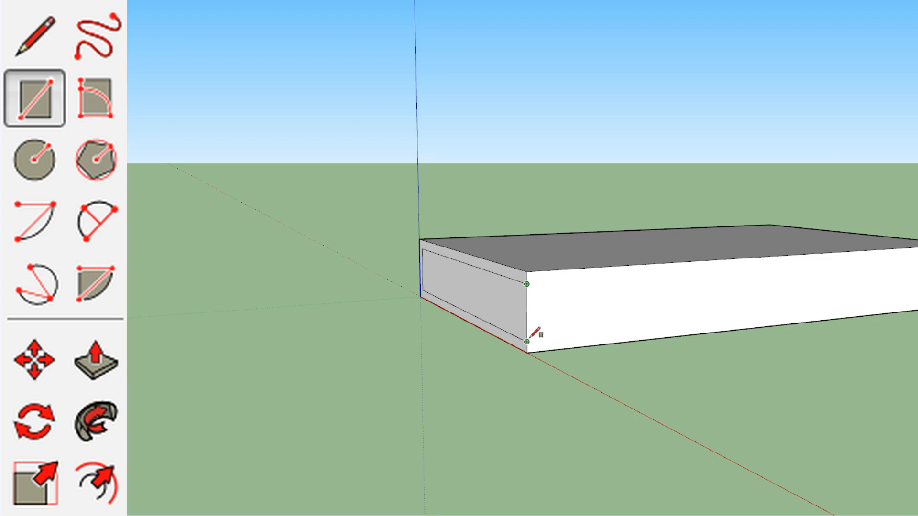
mouse_move(535, 337)
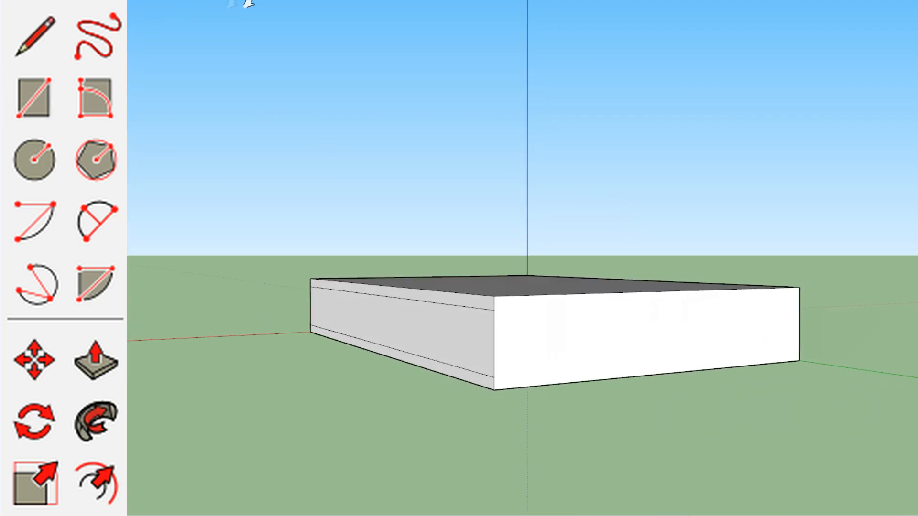
- Outline an inset page rectangle on the box's long side face, leaving thin cover strips
left_click(35, 98)
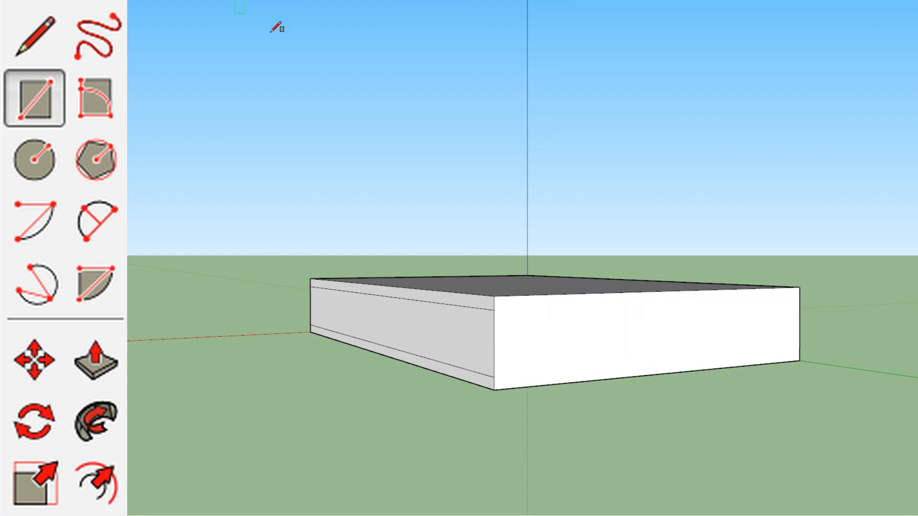
mouse_move(494, 376)
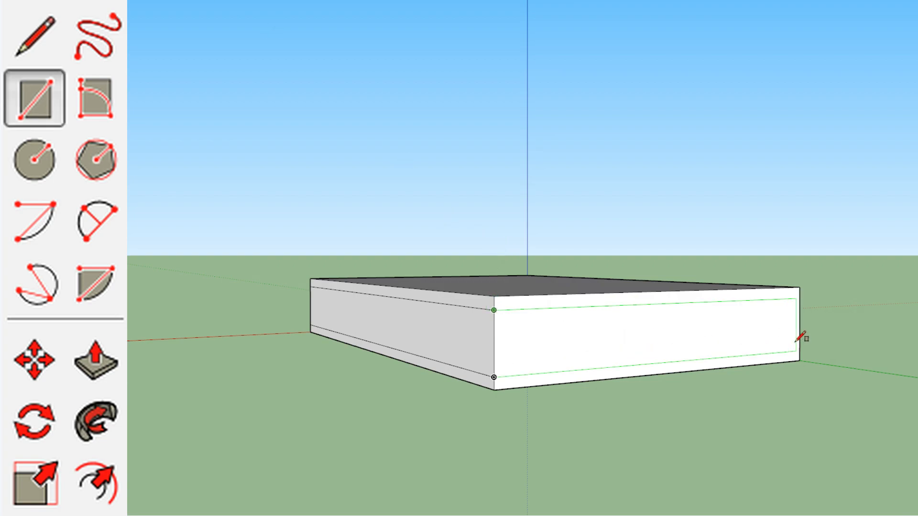
mouse_move(799, 334)
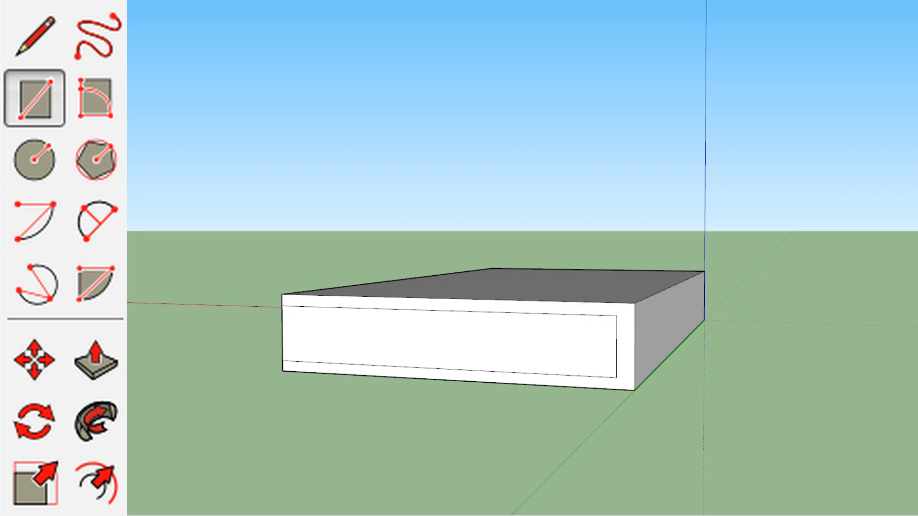
left_click(35, 361)
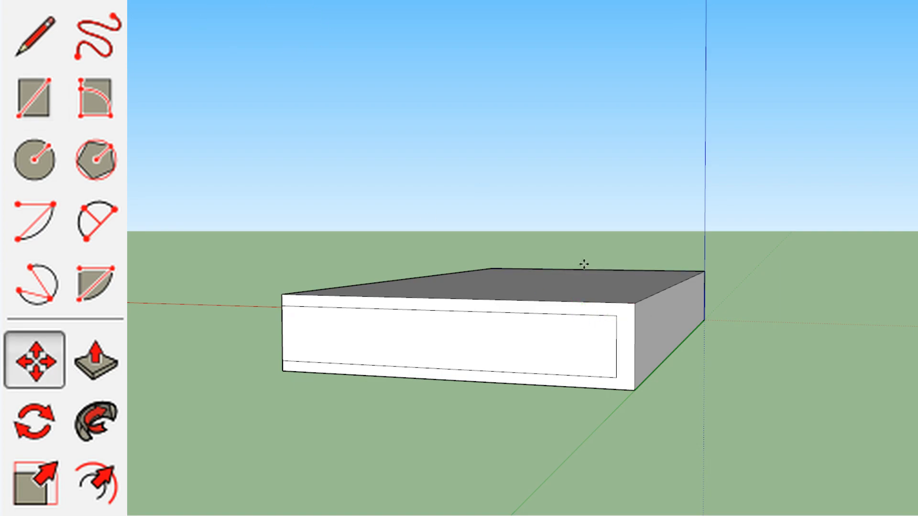
mouse_move(613, 335)
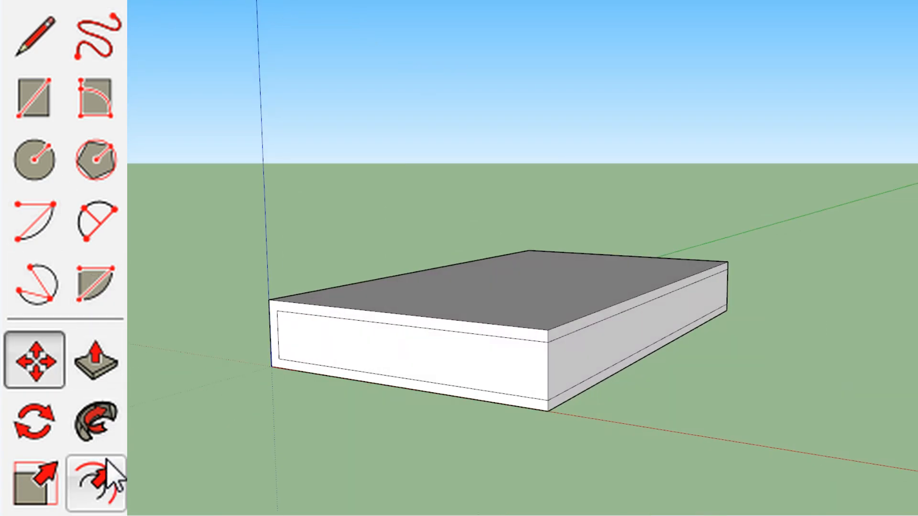
- Push the inset page face inward so the cover boards overhang the pages
left_click(96, 361)
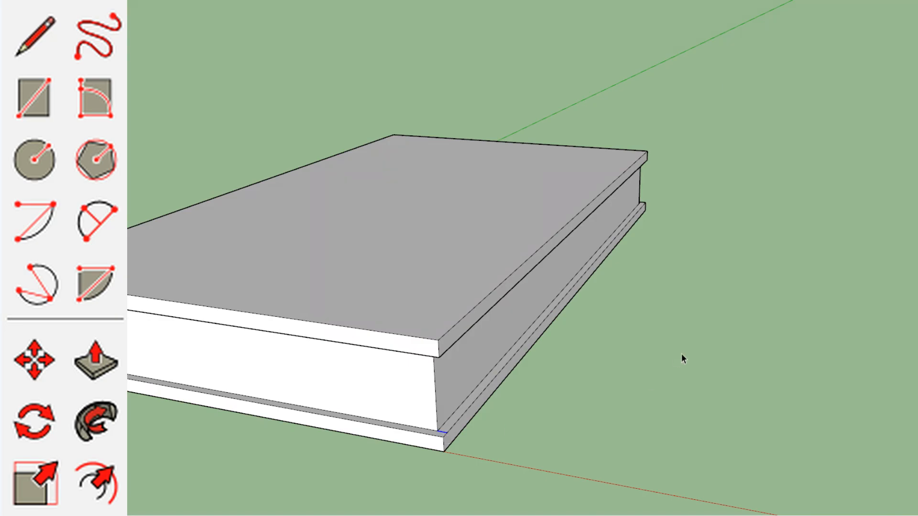
mouse_move(674, 363)
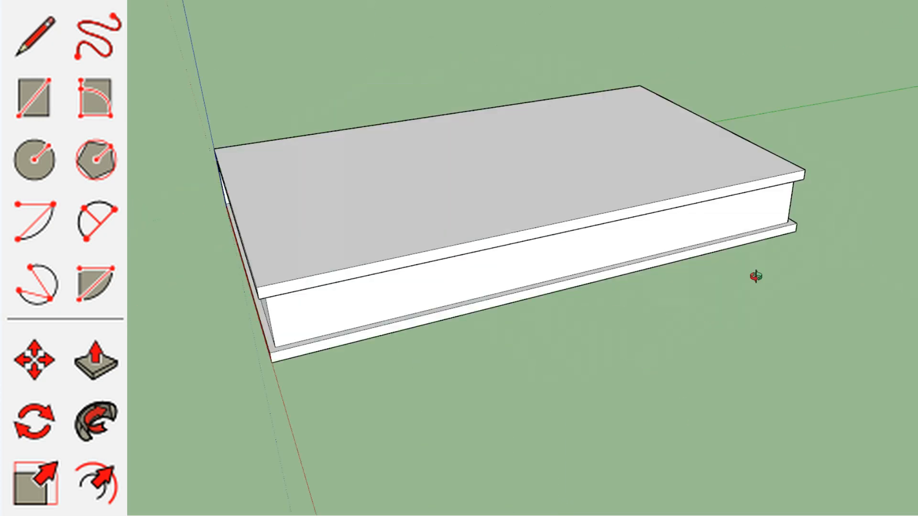
left_click(99, 360)
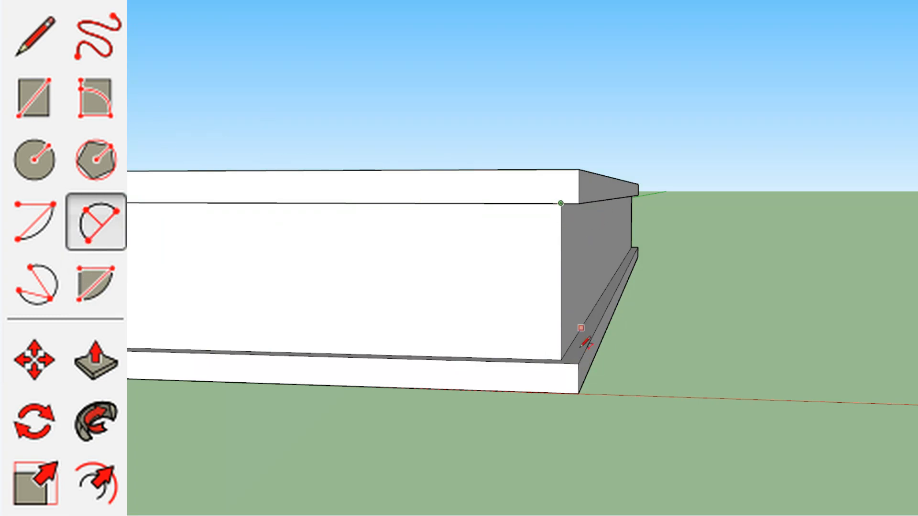
mouse_move(573, 210)
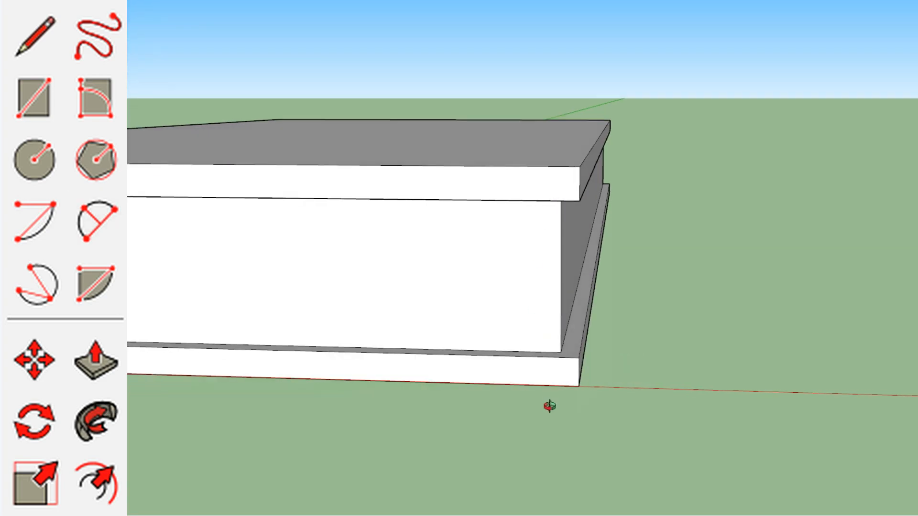
- Draw an arc across the fore-edge page face and carve it into a concave curved cutout
left_click(99, 218)
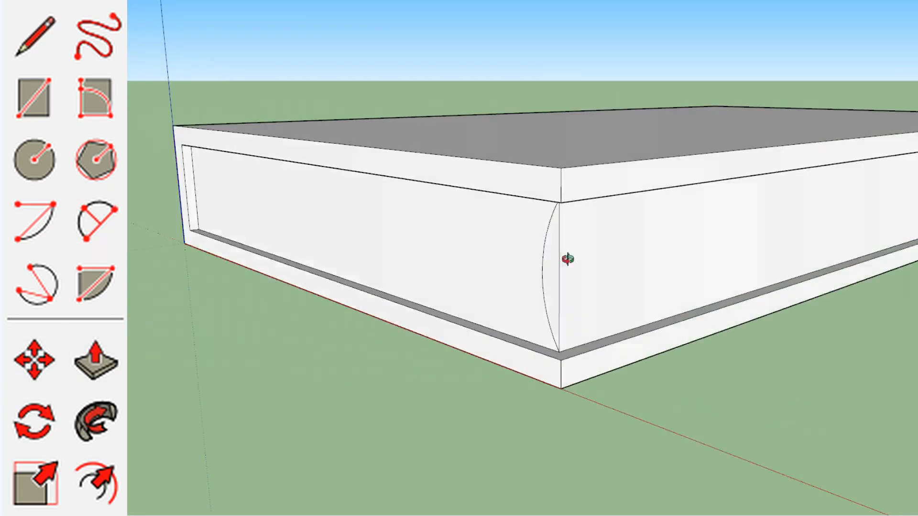
left_click(99, 358)
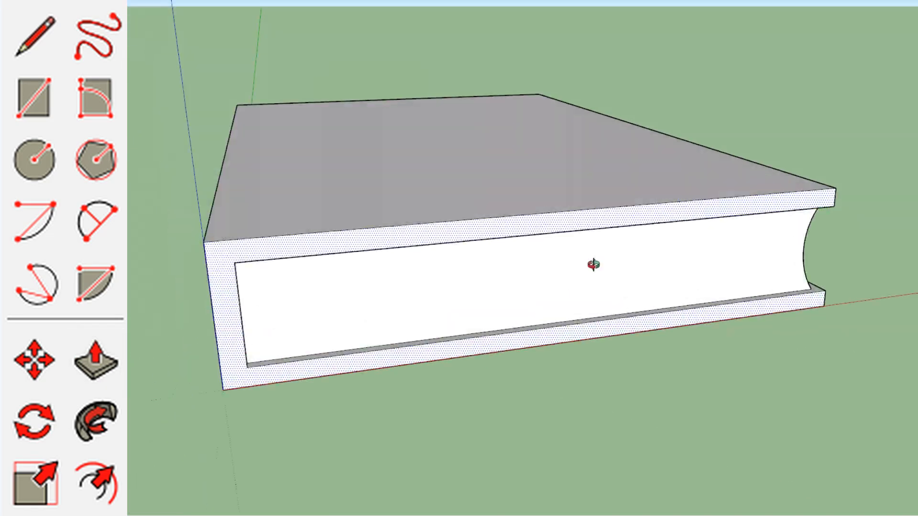
left_click(97, 359)
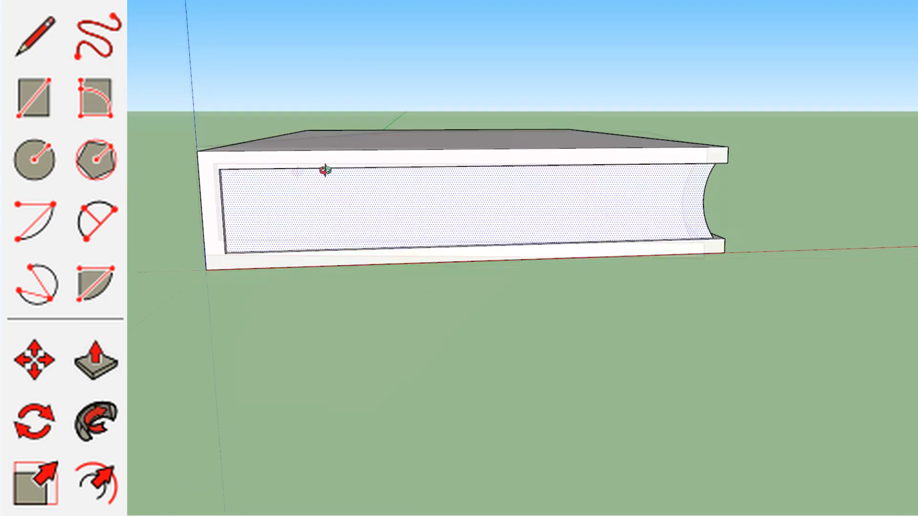
left_click(95, 360)
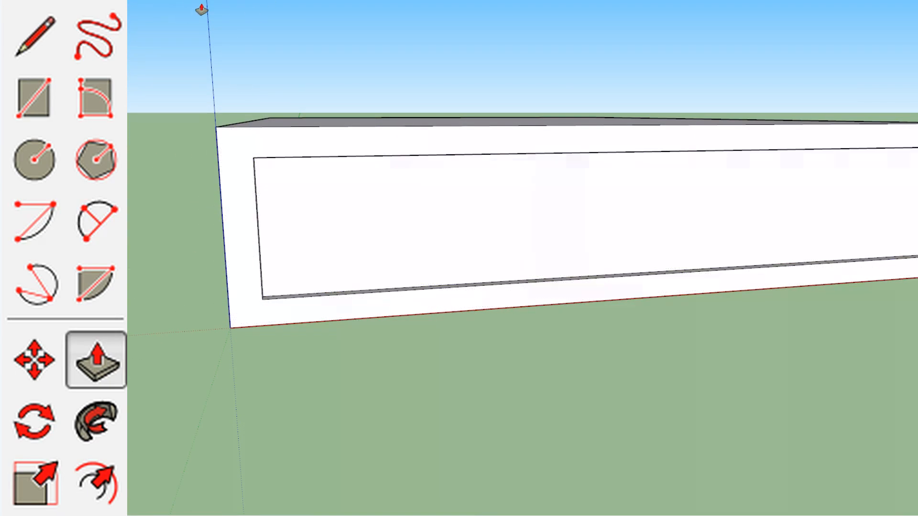
- Draw quarter arcs at the spine corners and push the top one along the spine as a groove
left_click(97, 210)
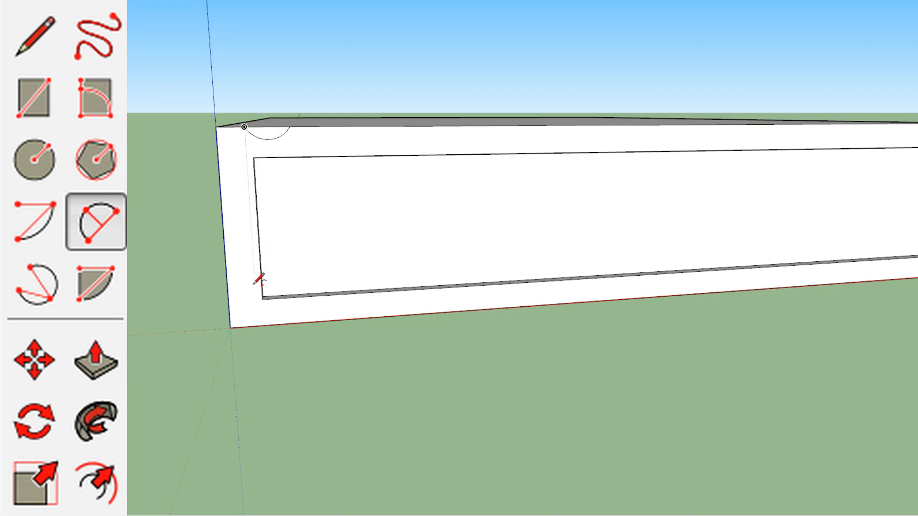
mouse_move(260, 310)
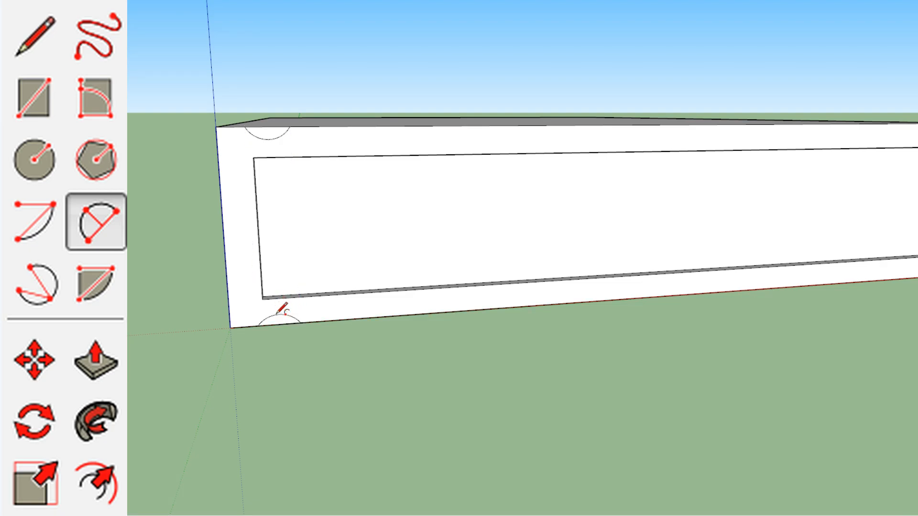
left_click(95, 360)
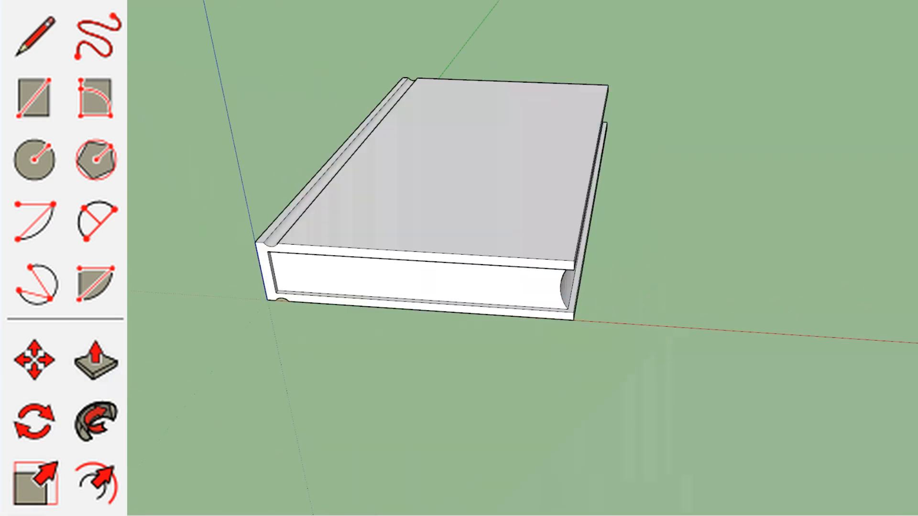
- Draw the bottom spine corner arc and push it through along the spine to match the top groove
left_click(97, 362)
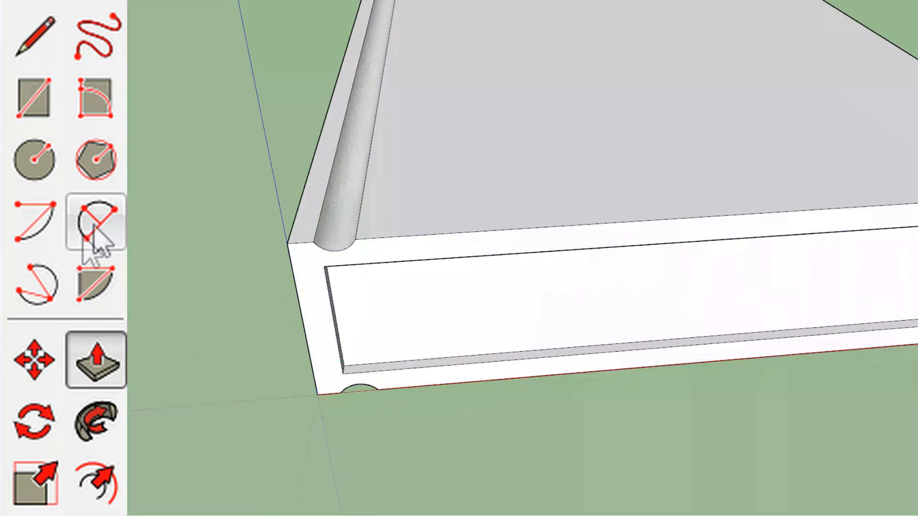
left_click(97, 225)
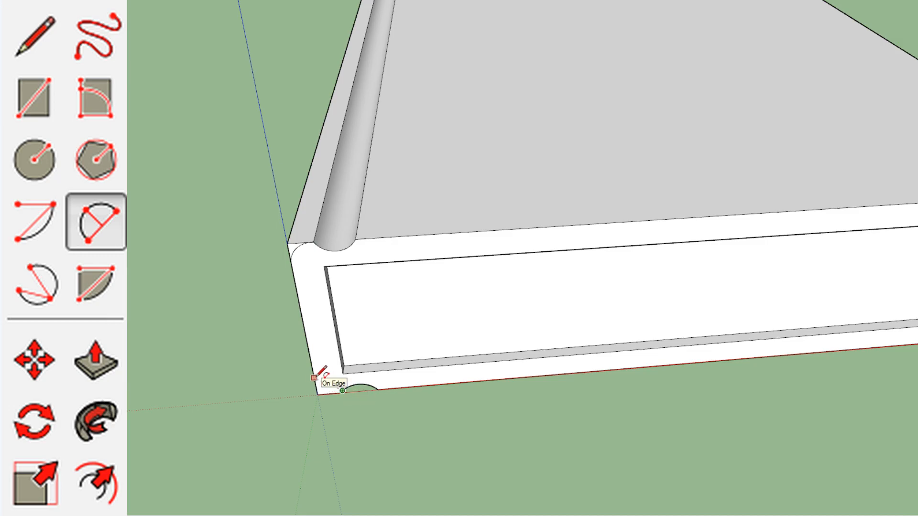
mouse_move(237, 160)
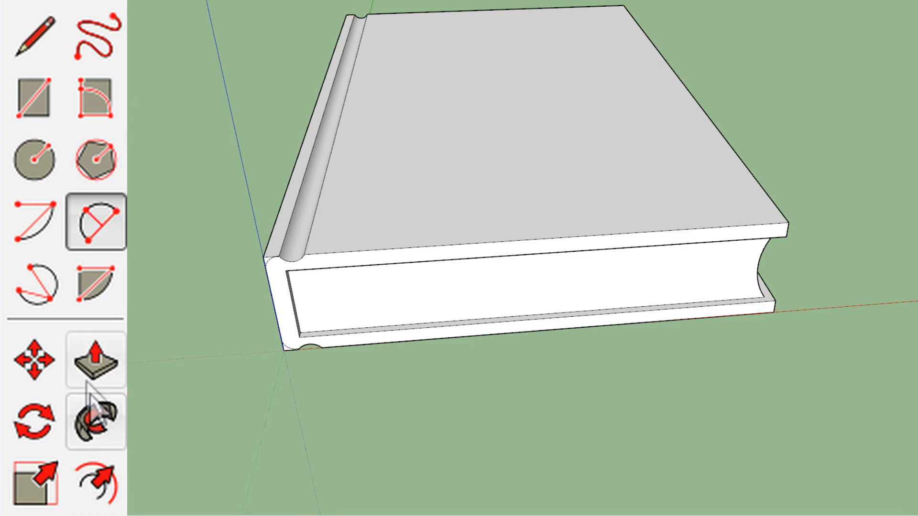
left_click(95, 359)
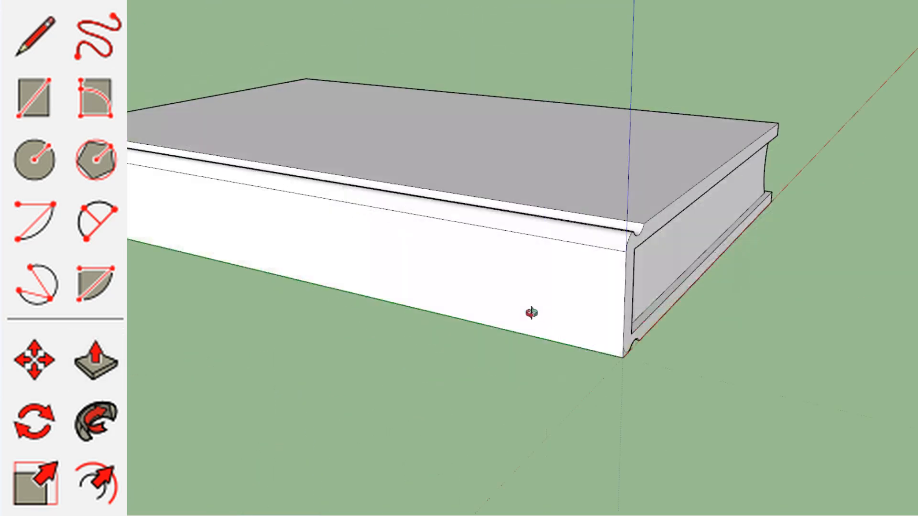
left_click(97, 360)
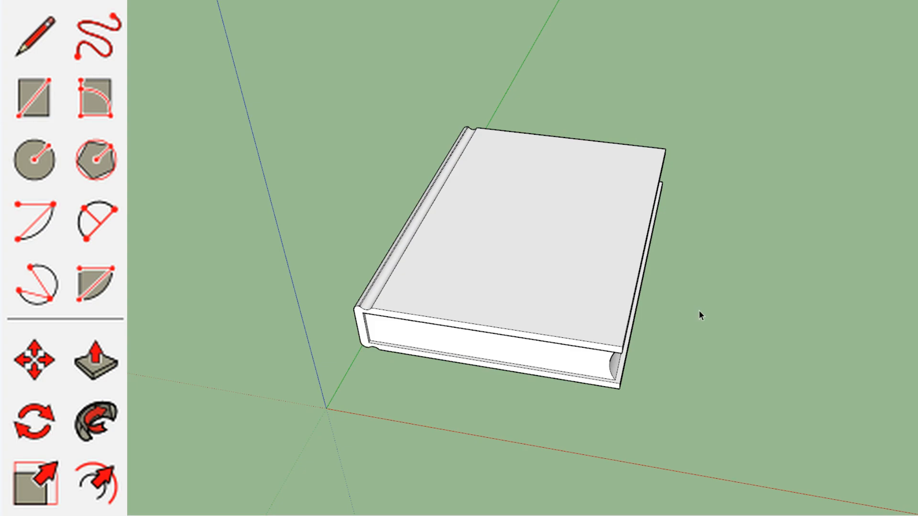
mouse_move(714, 319)
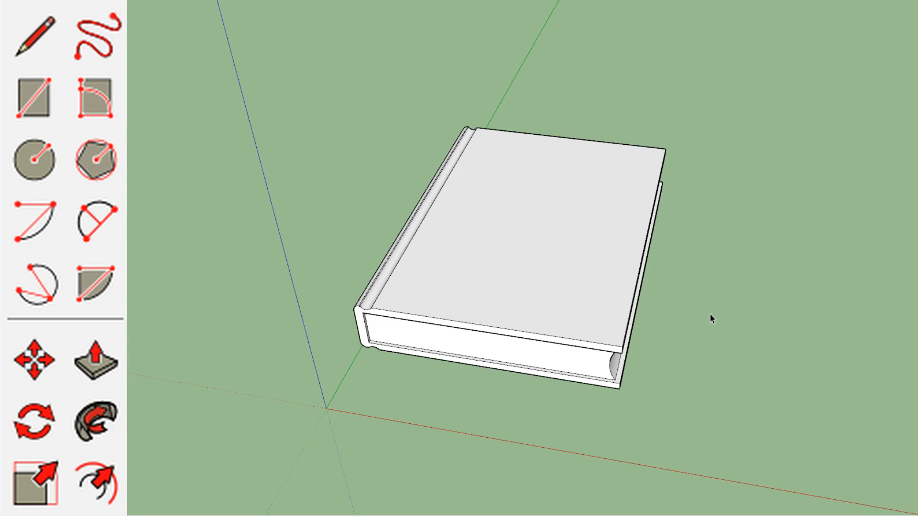